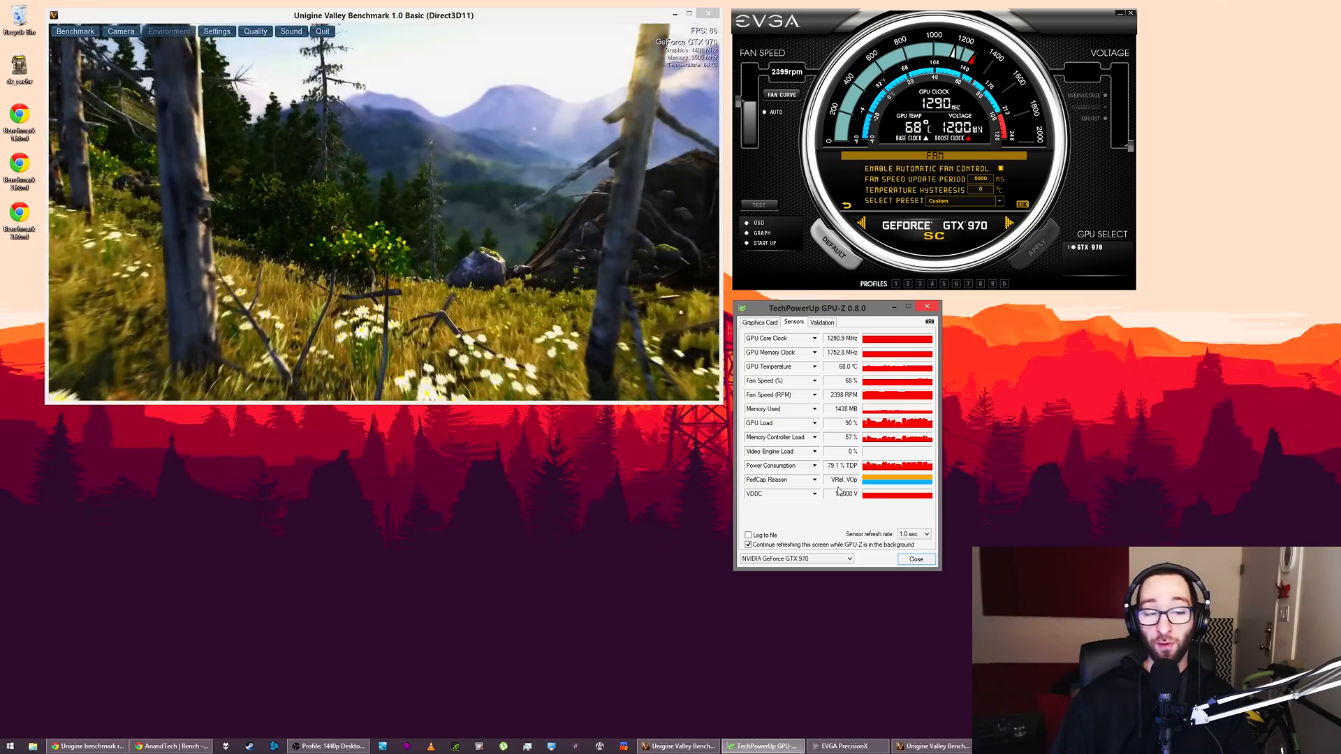
mouse_move(842, 479)
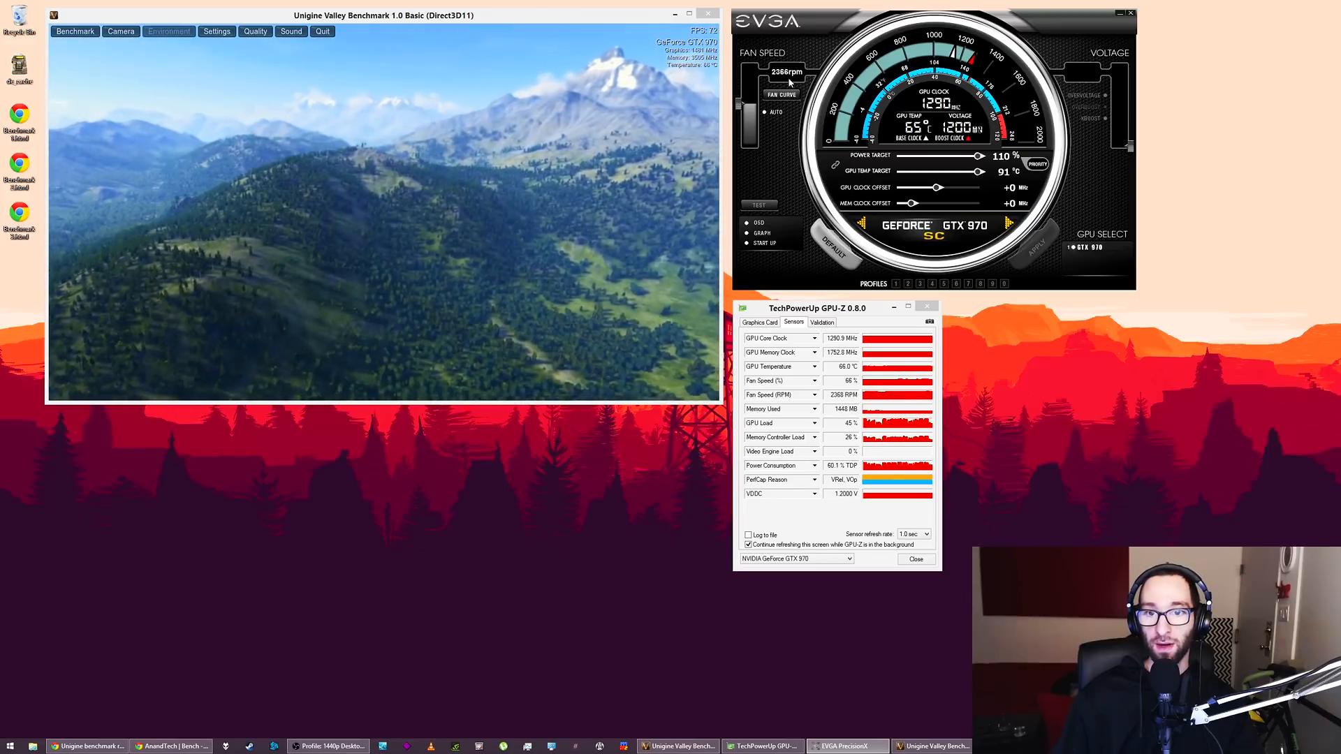
Step: Open EVGA PrecisionX's Fan Curve Editor while the Valley flythrough keeps running
left_click(780, 94)
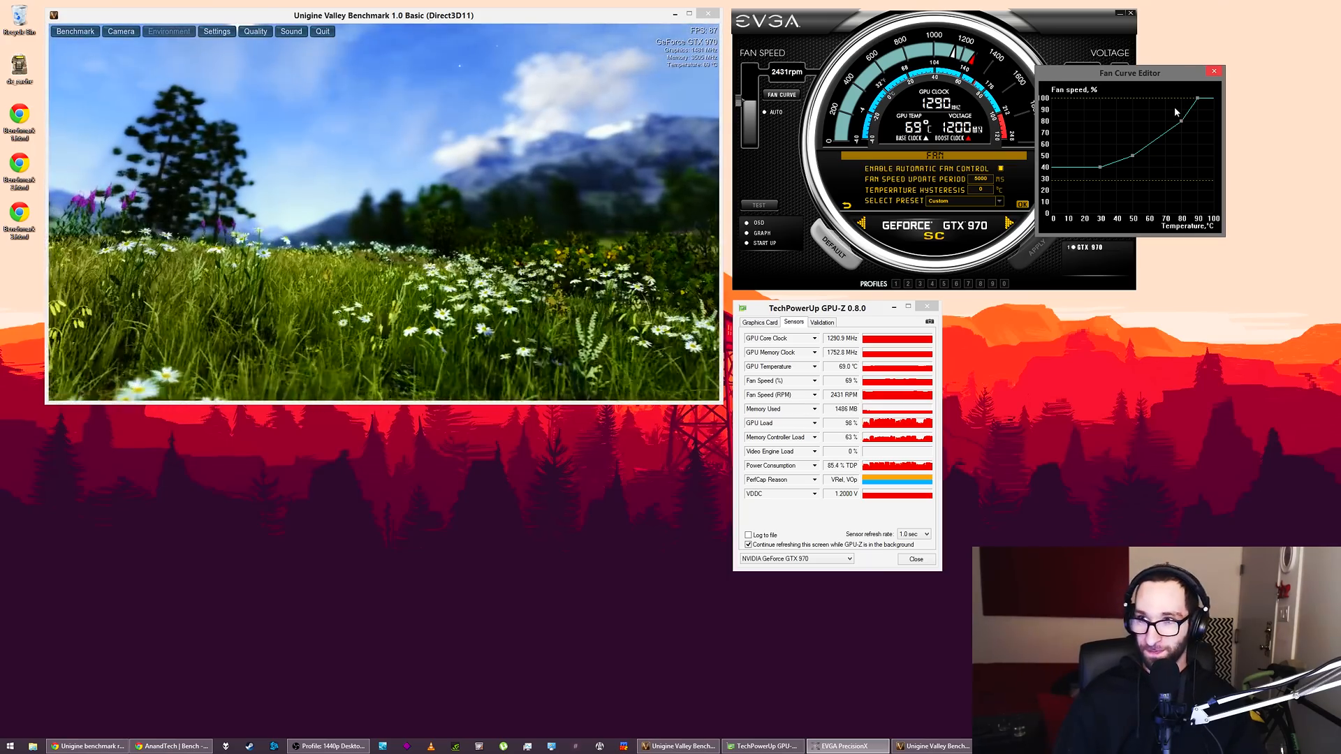
Step: Close the Fan Curve Editor and bring up the Benchmark 1 results page (31.8 FPS, score 1332)
left_click(1215, 71)
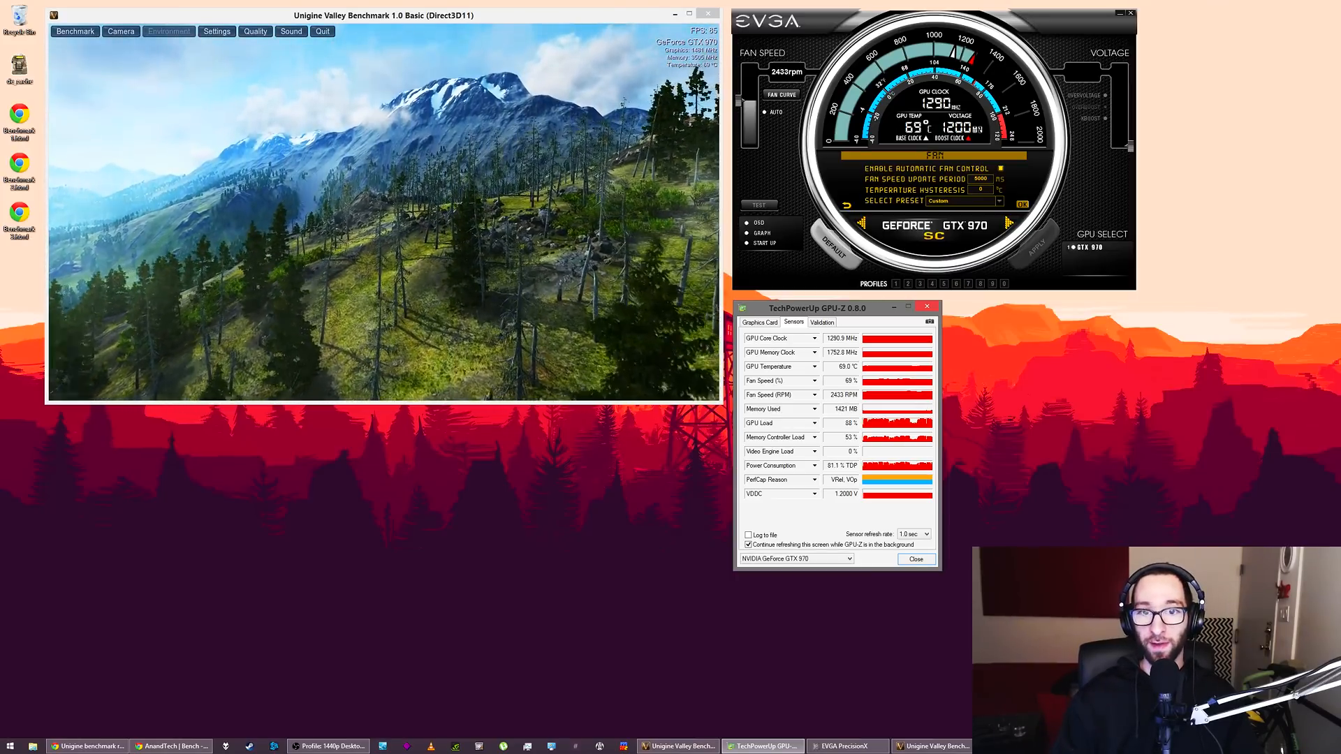
left_click(75, 31)
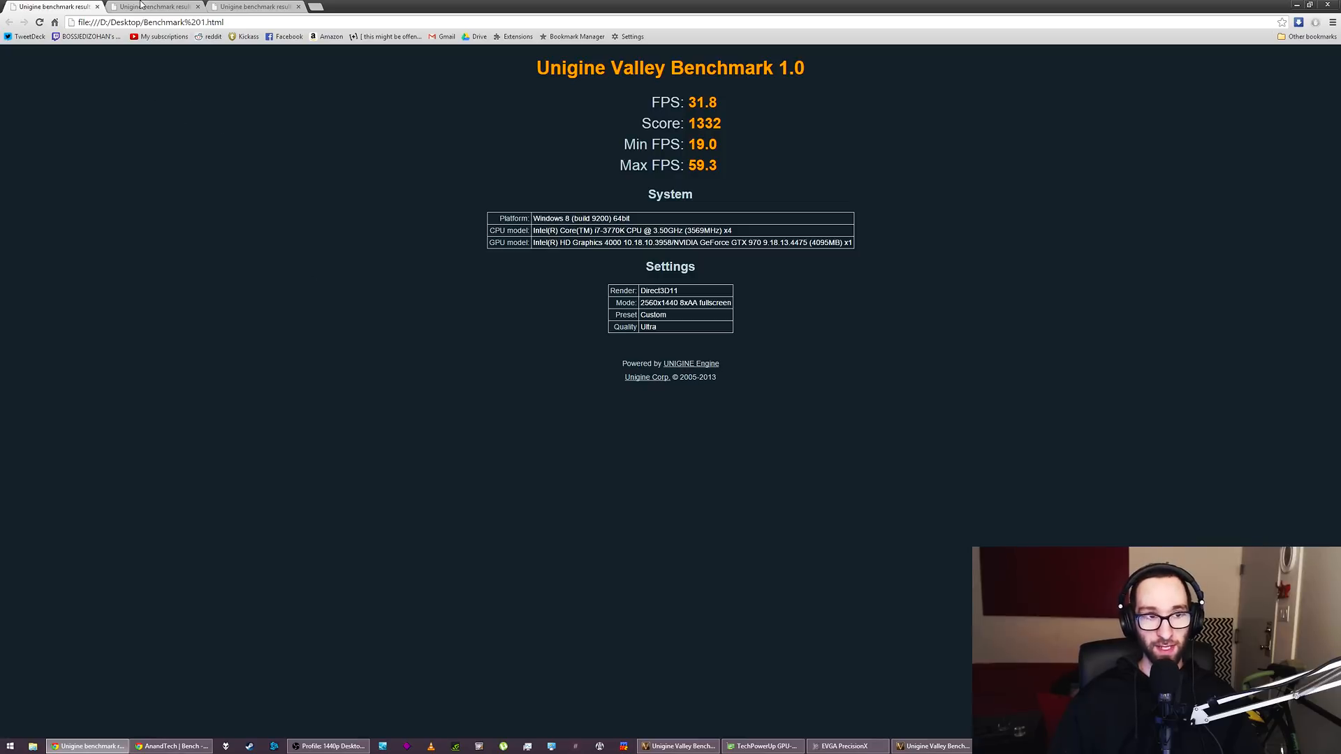
Step: View the second run's result (31.7 FPS, score 1326), then return to Benchmark 1
left_click(255, 7)
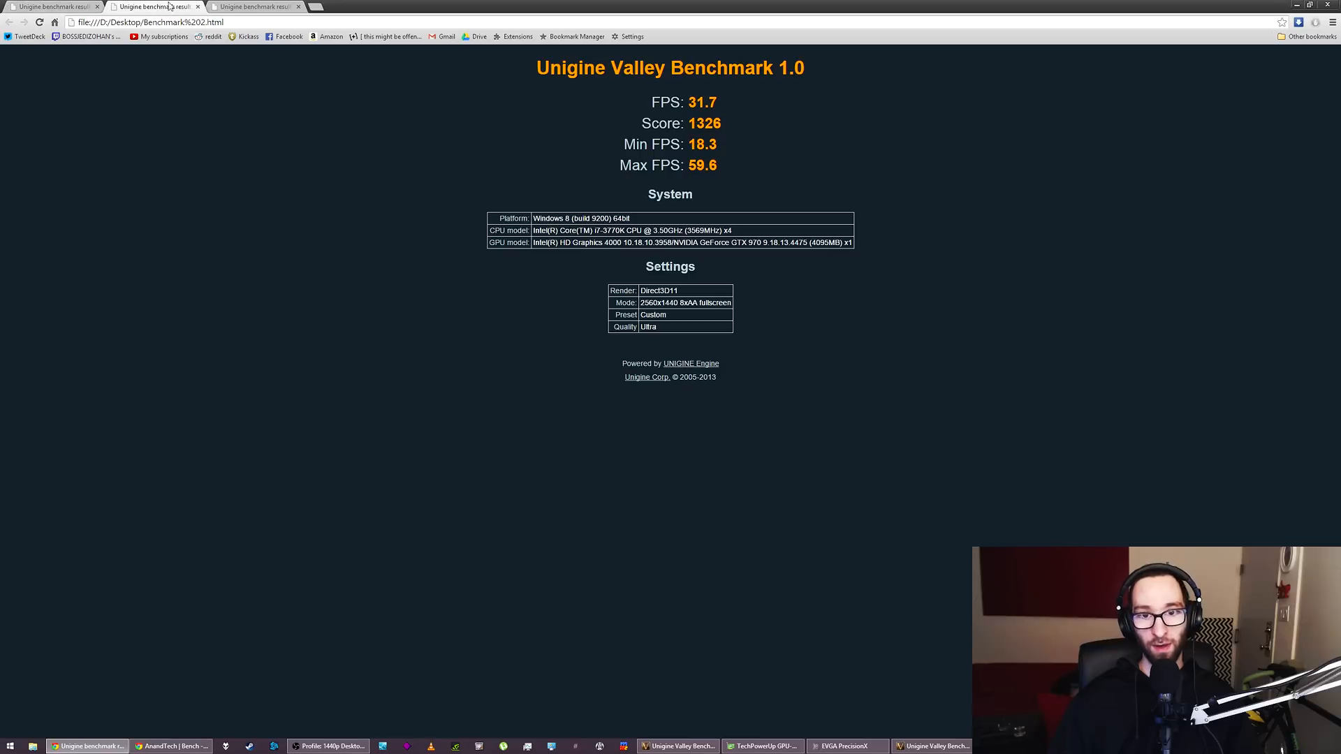
left_click(254, 7)
type("31.8")
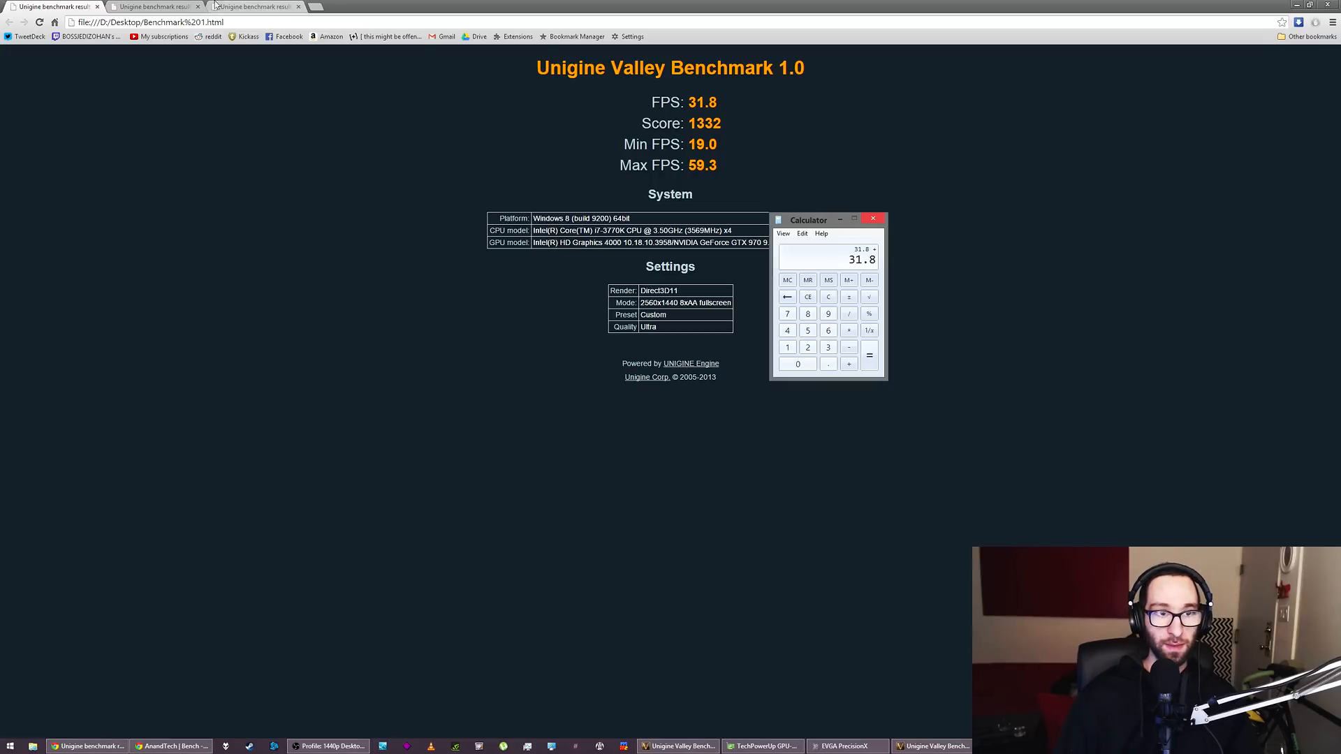
Step: Add the third run's 31.7 FPS for a 95.2 total and divide by 3, averaging 31.73
left_click(153, 7)
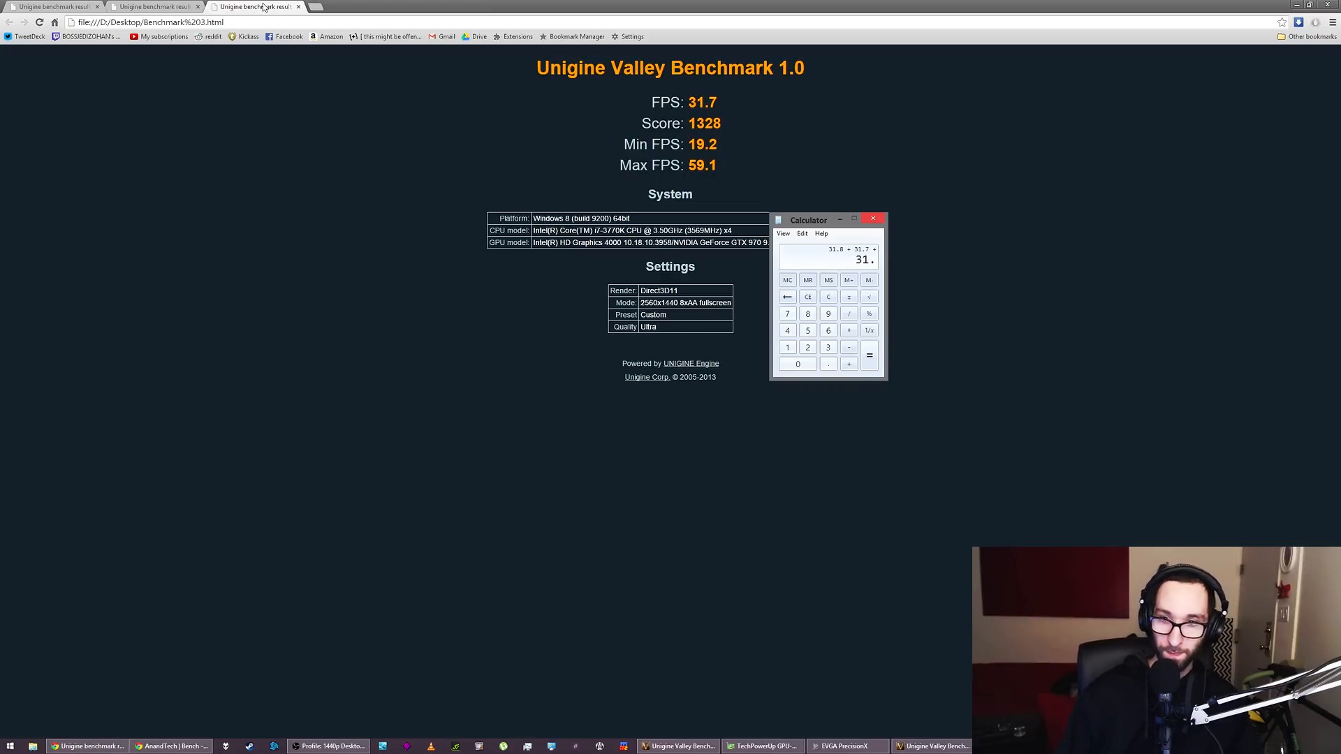
left_click(868, 355)
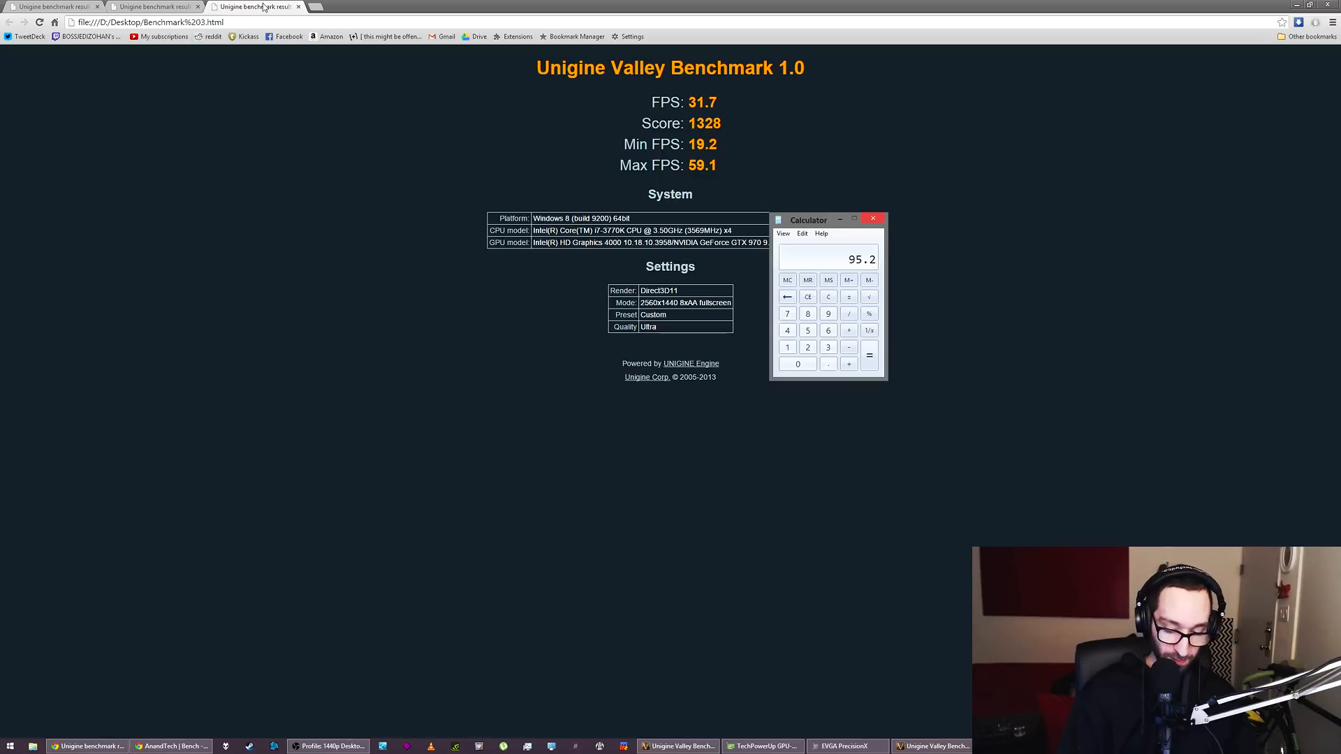
left_click(869, 297)
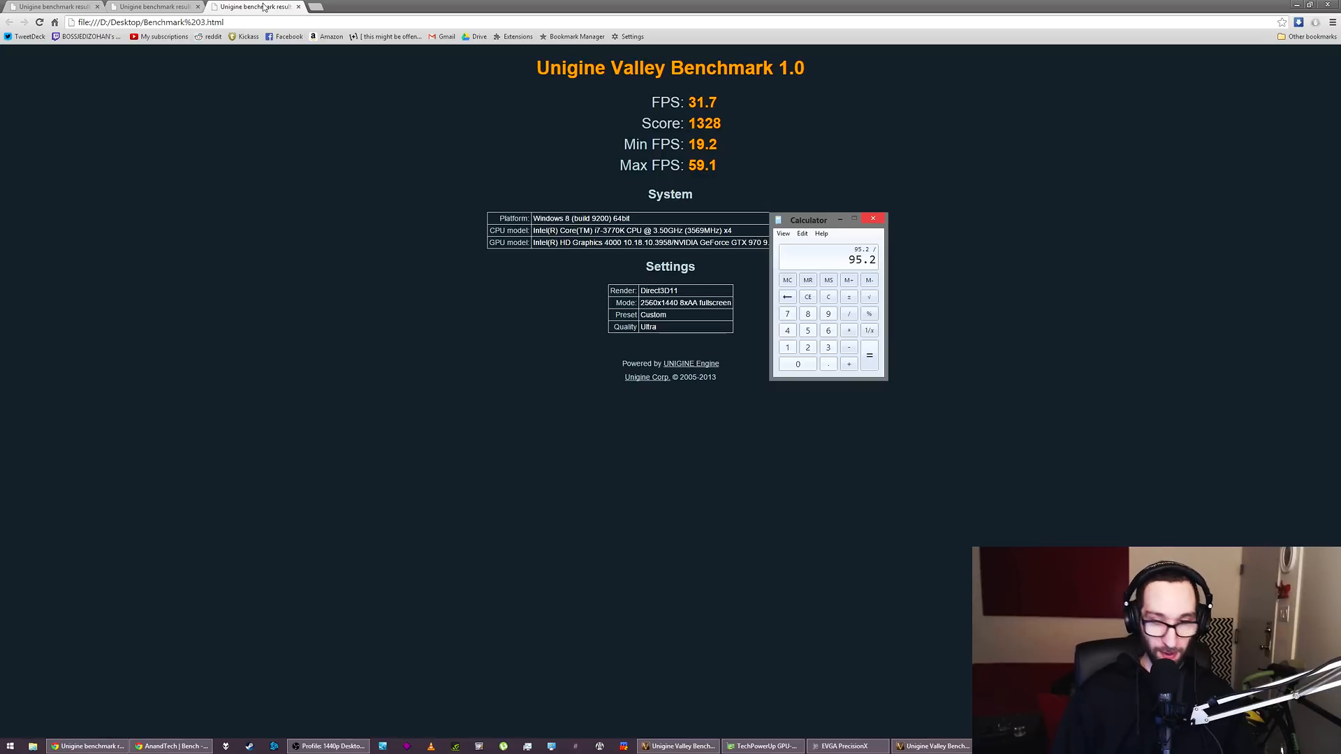
left_click(869, 354)
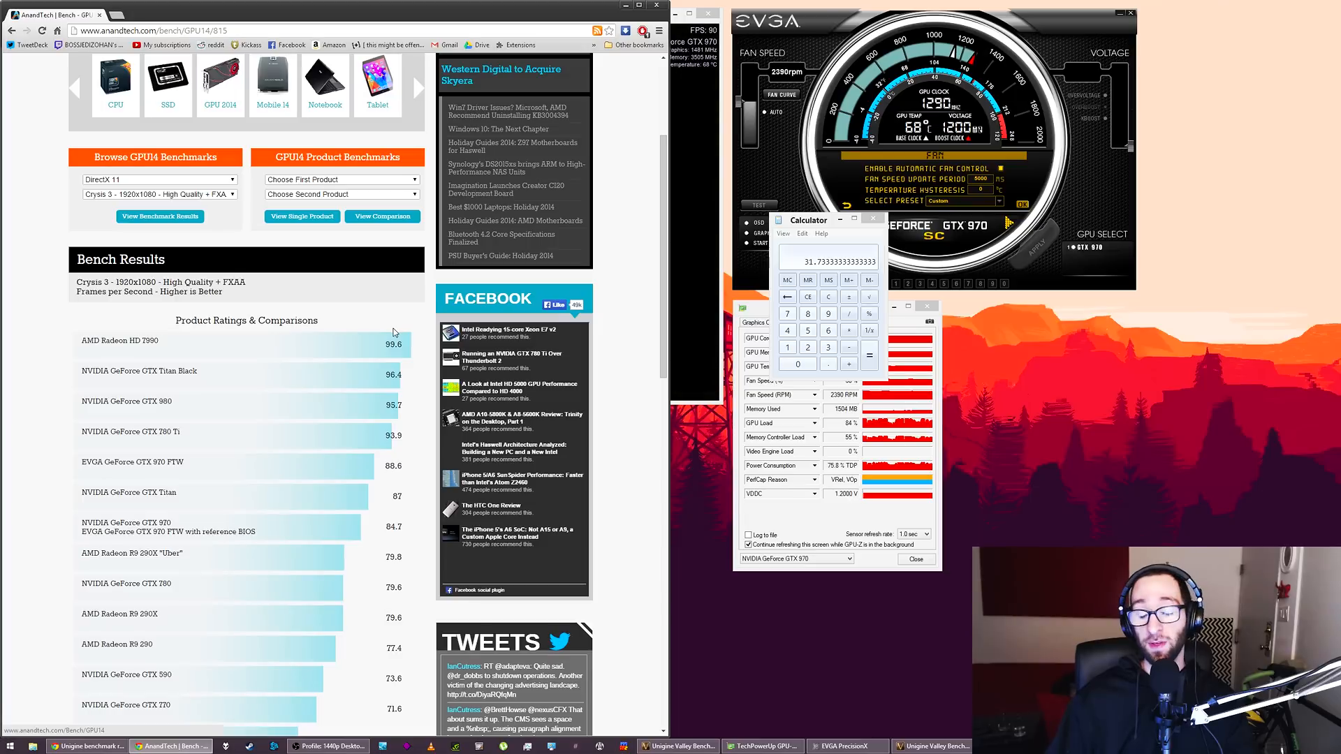
scroll("down", 3)
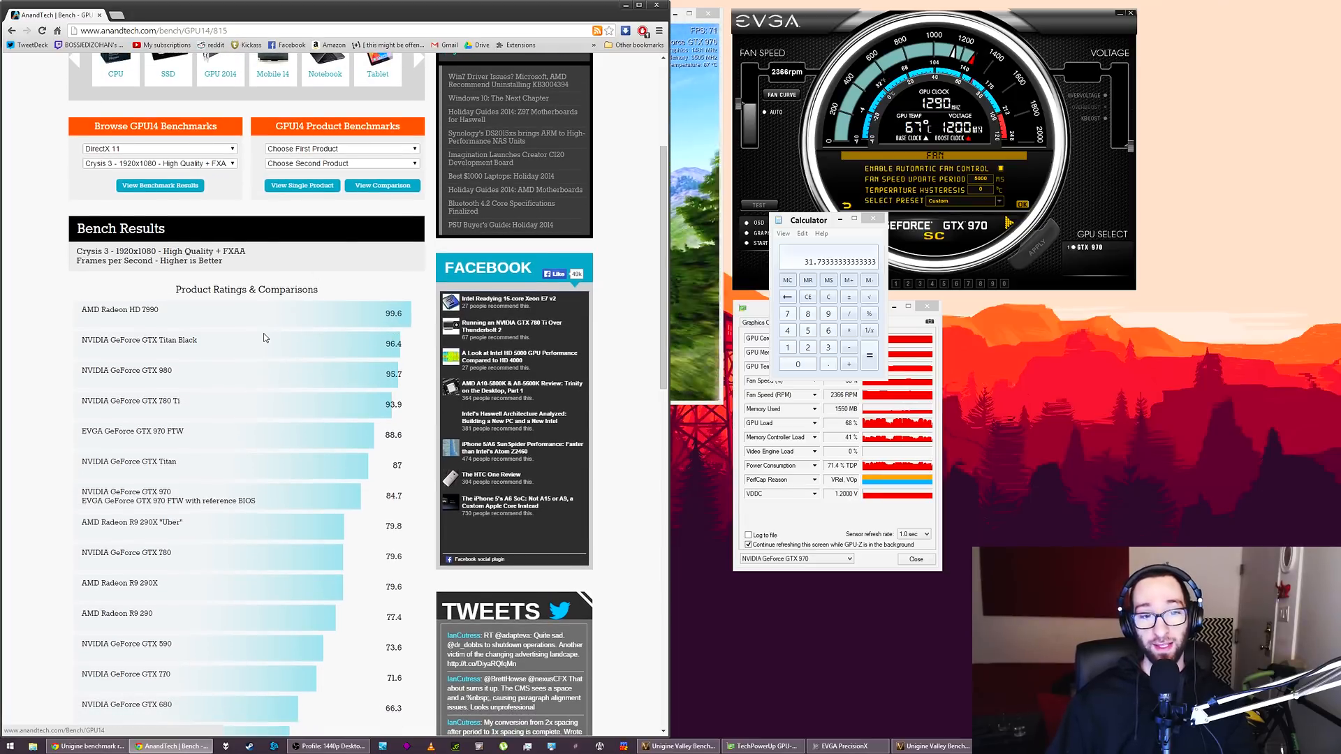
scroll("down", 3)
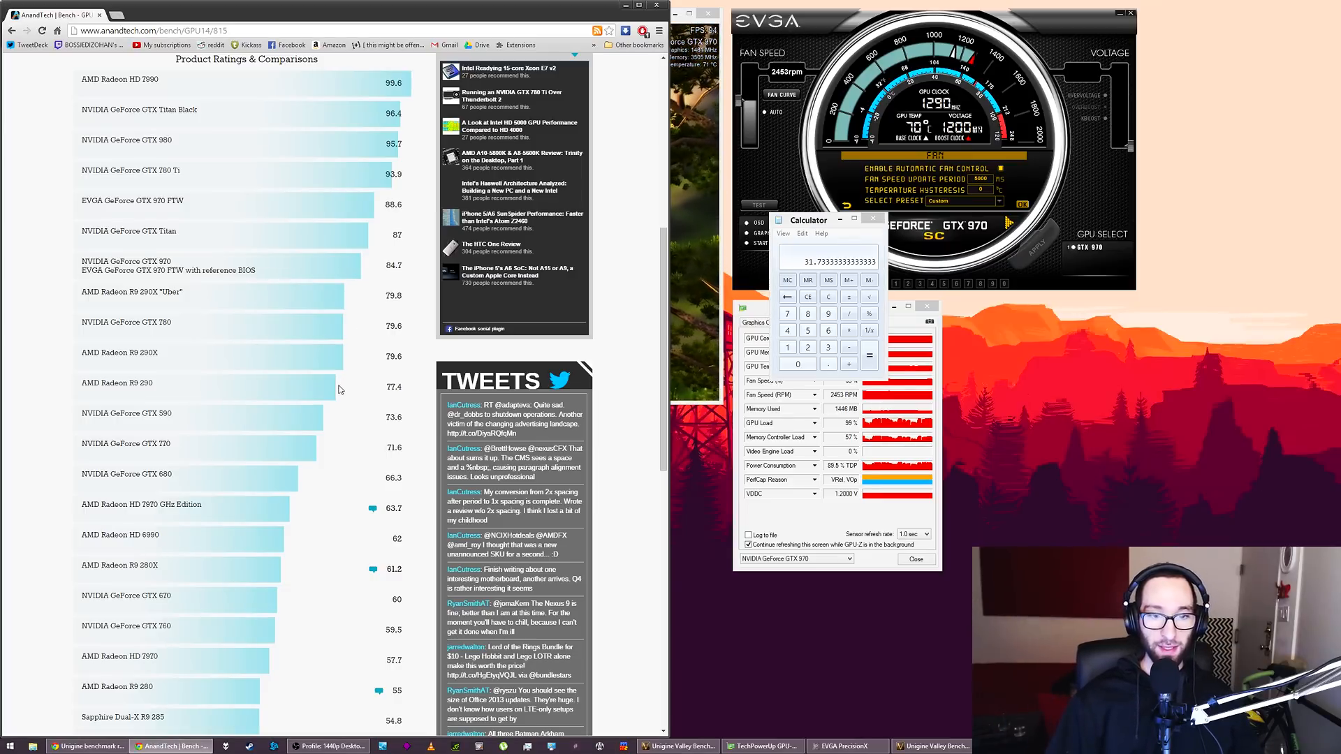
scroll("down", 3)
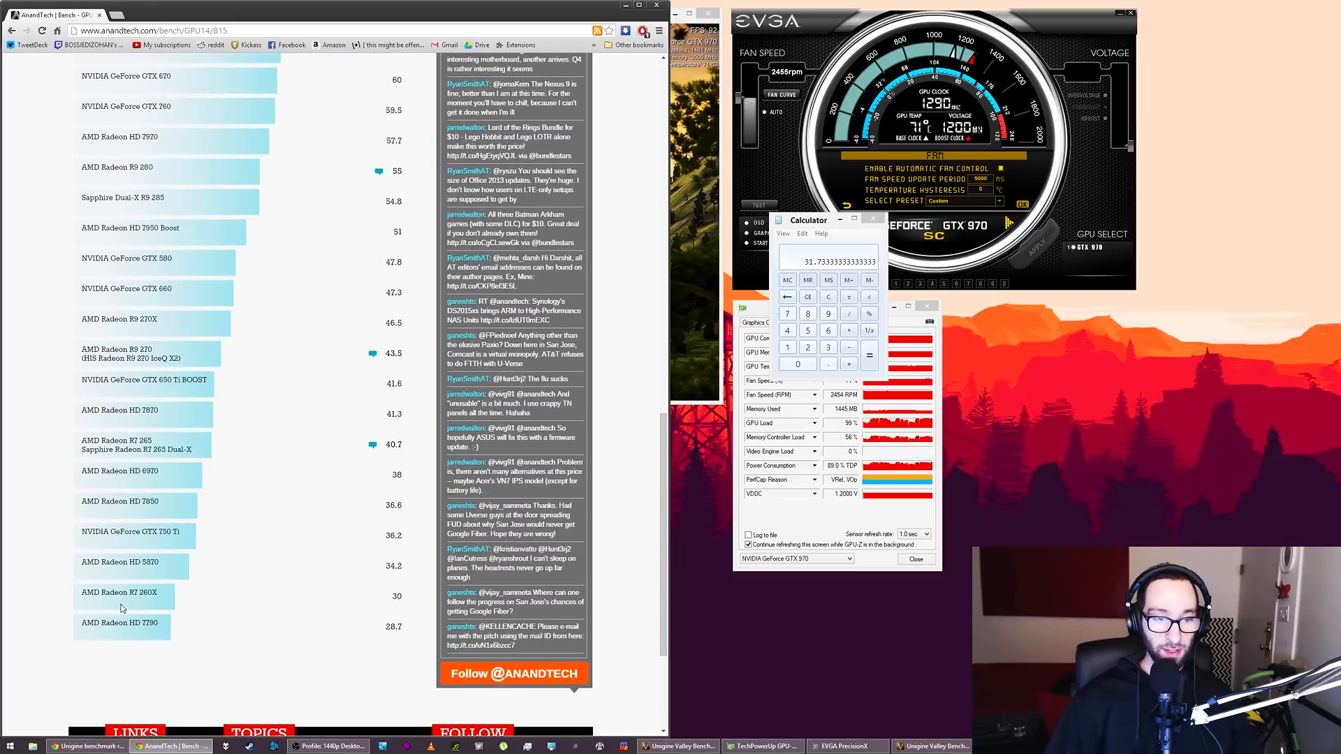
mouse_move(180, 654)
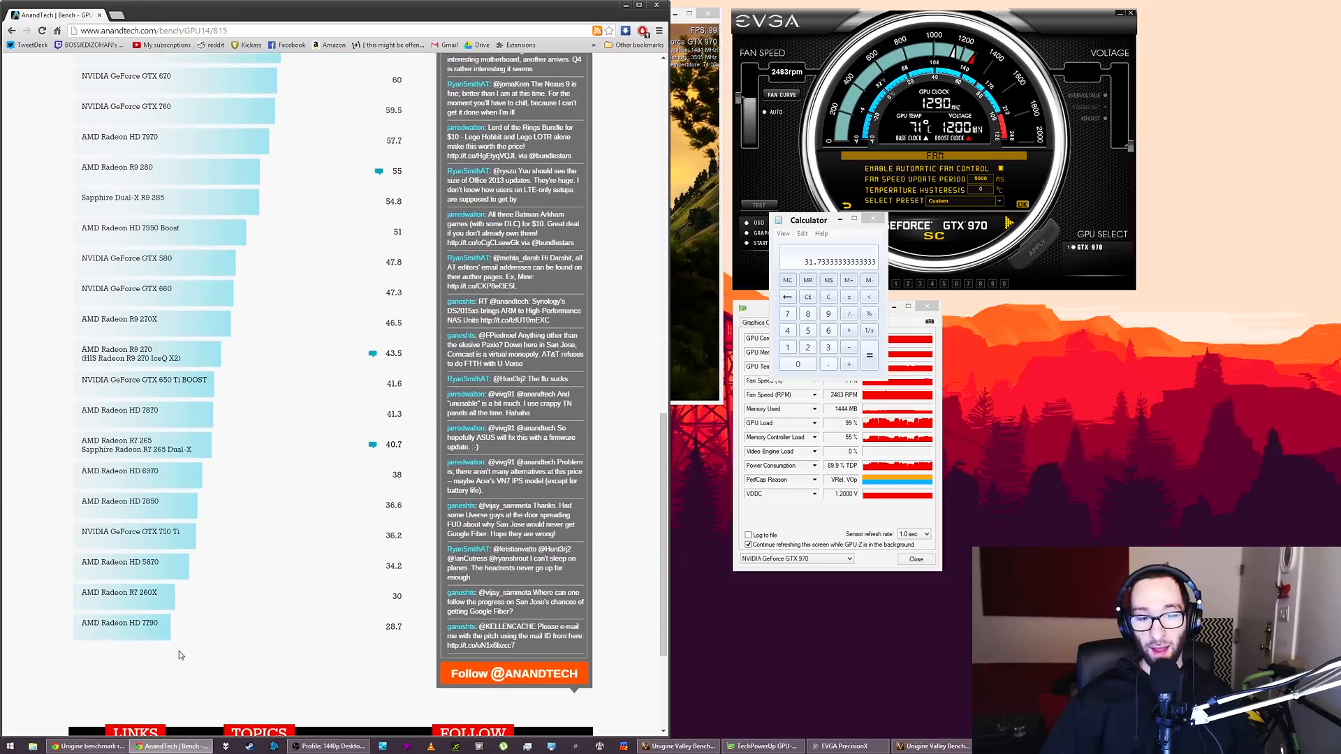